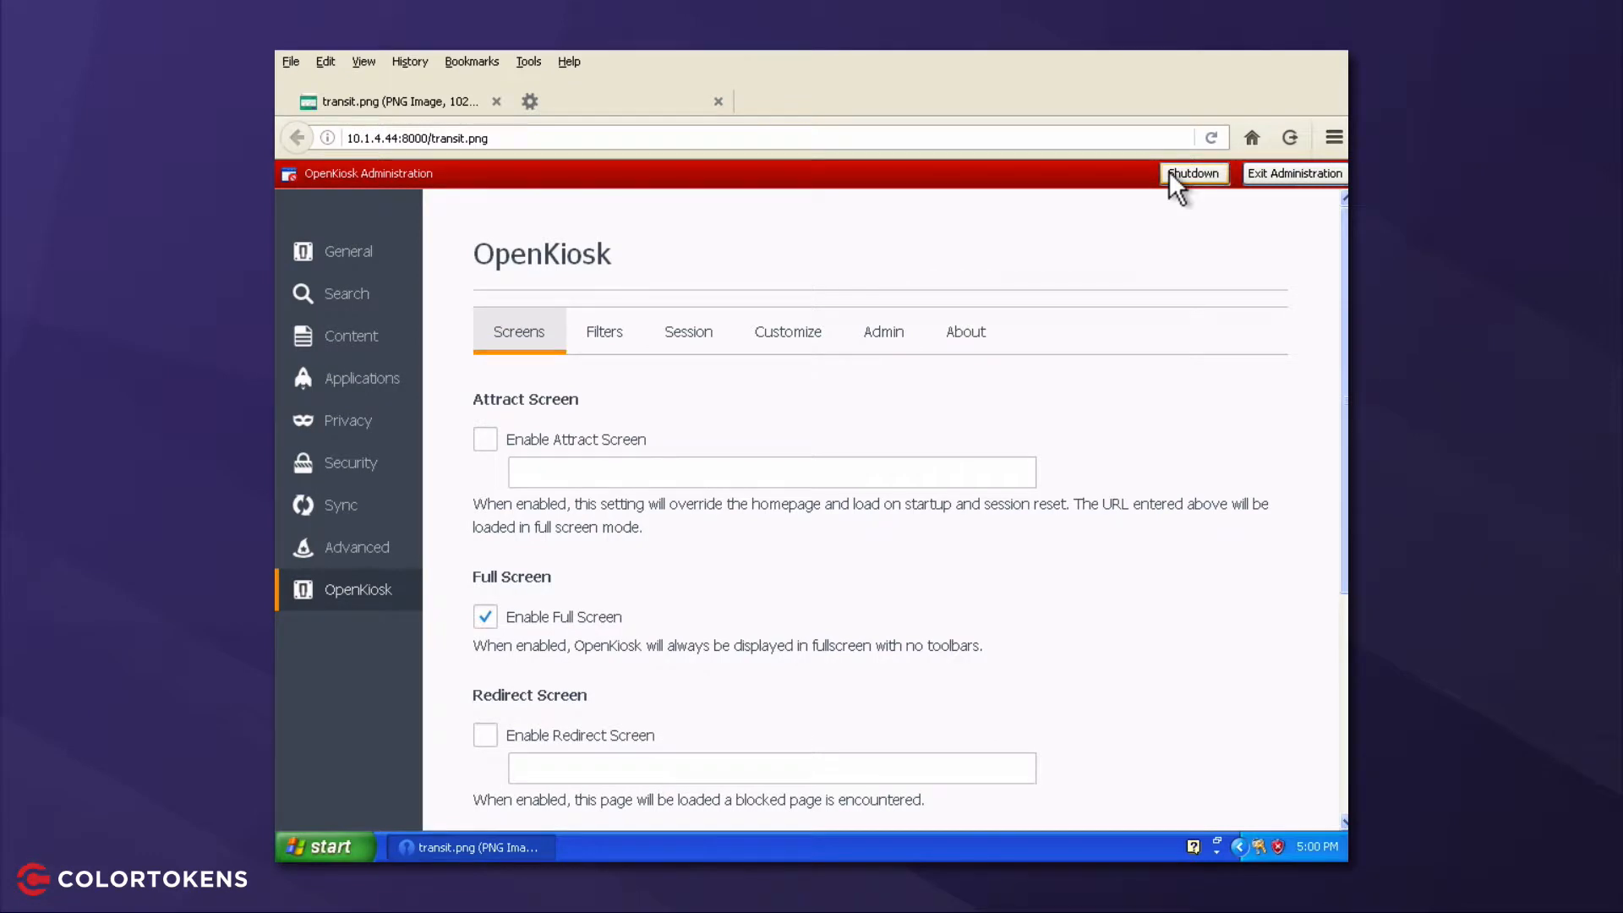
Shut down OpenKiosk, launch Command Prompt, then open and close Task Manager.
click(1193, 172)
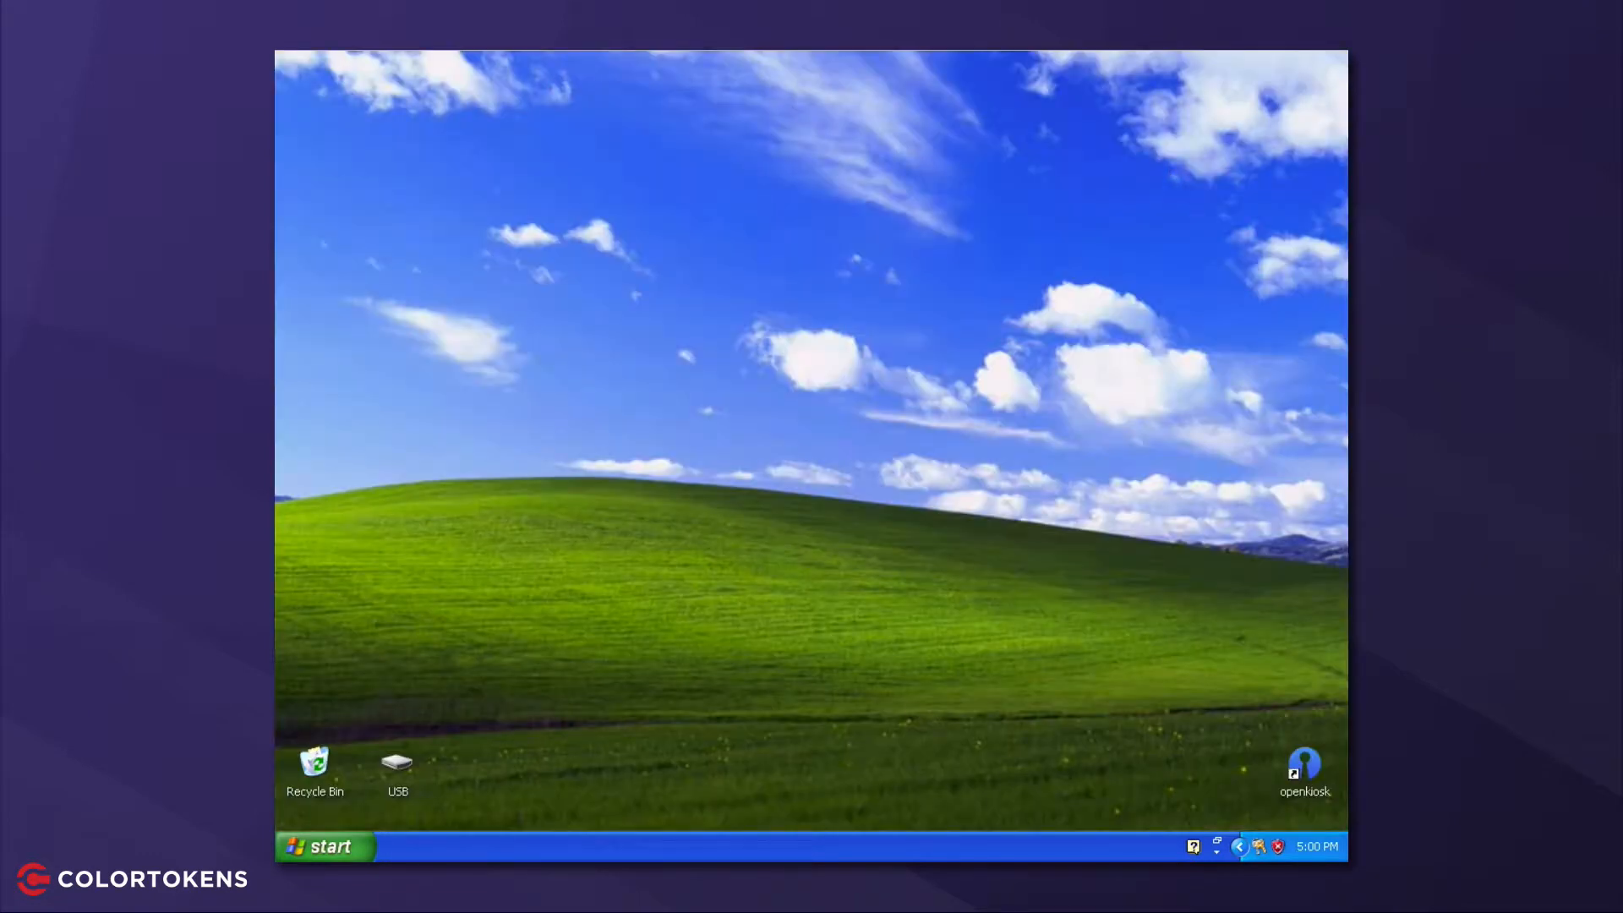
click(323, 845)
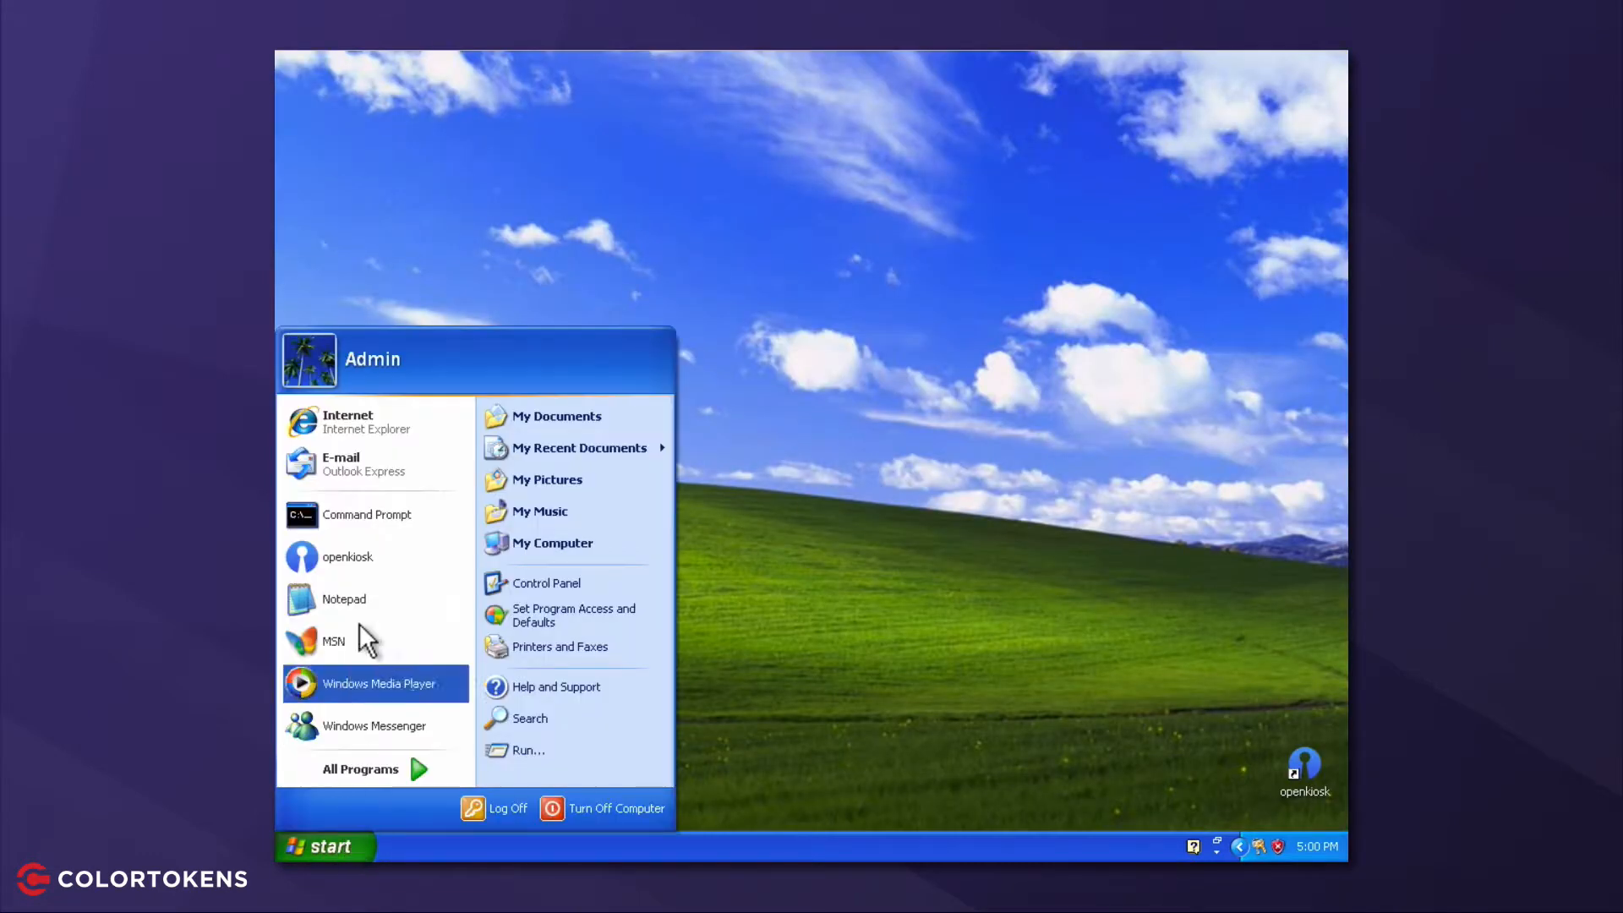
click(367, 515)
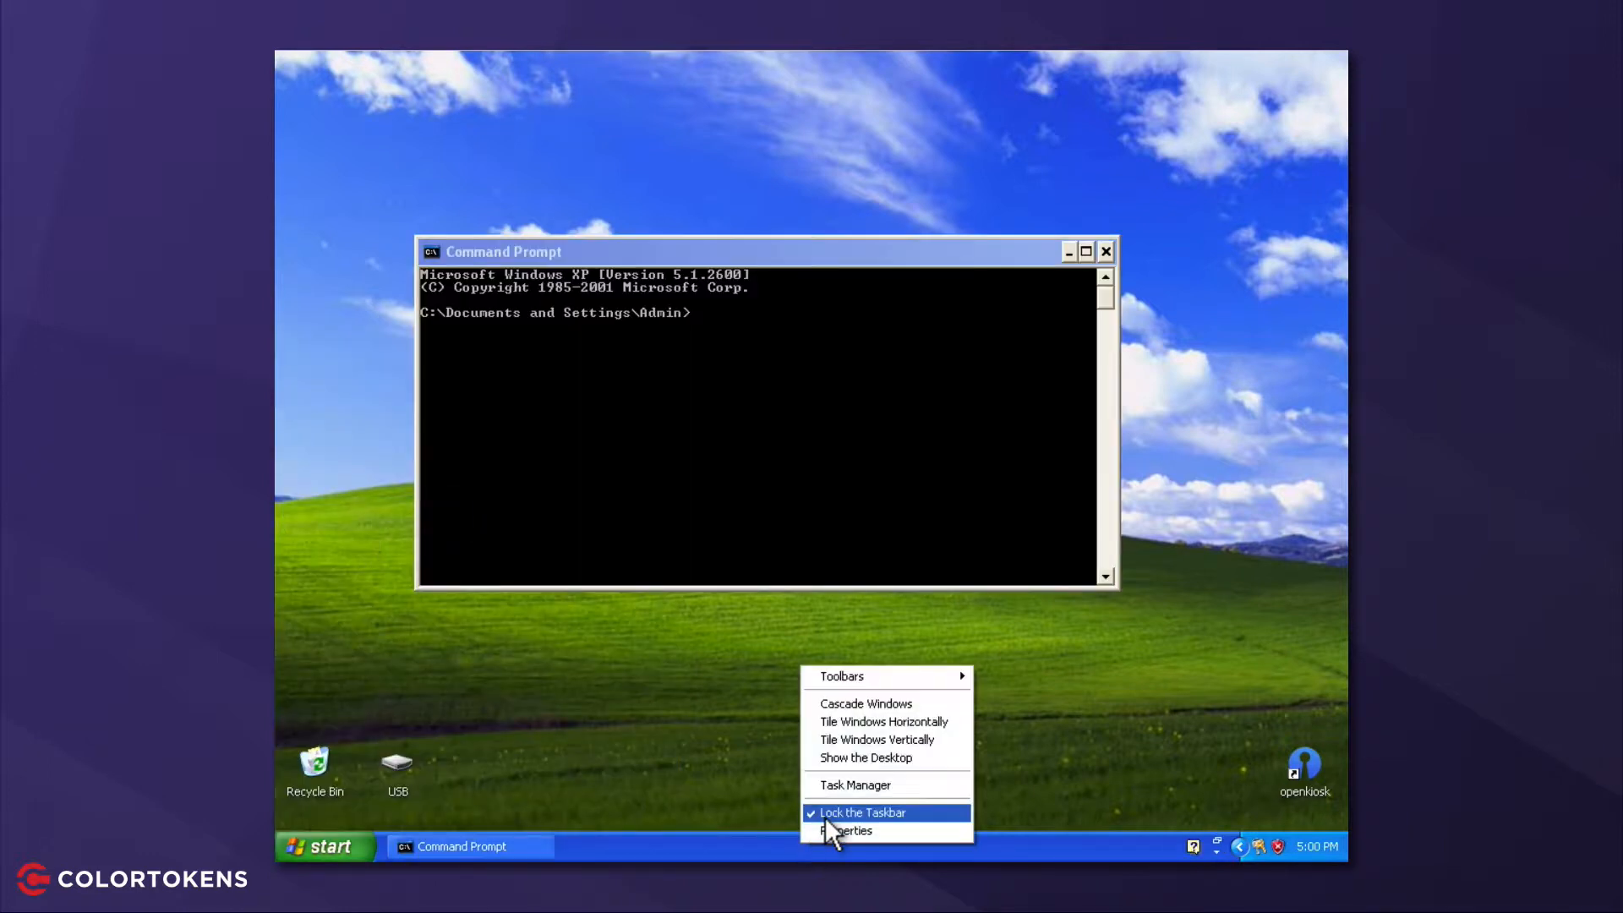
click(857, 785)
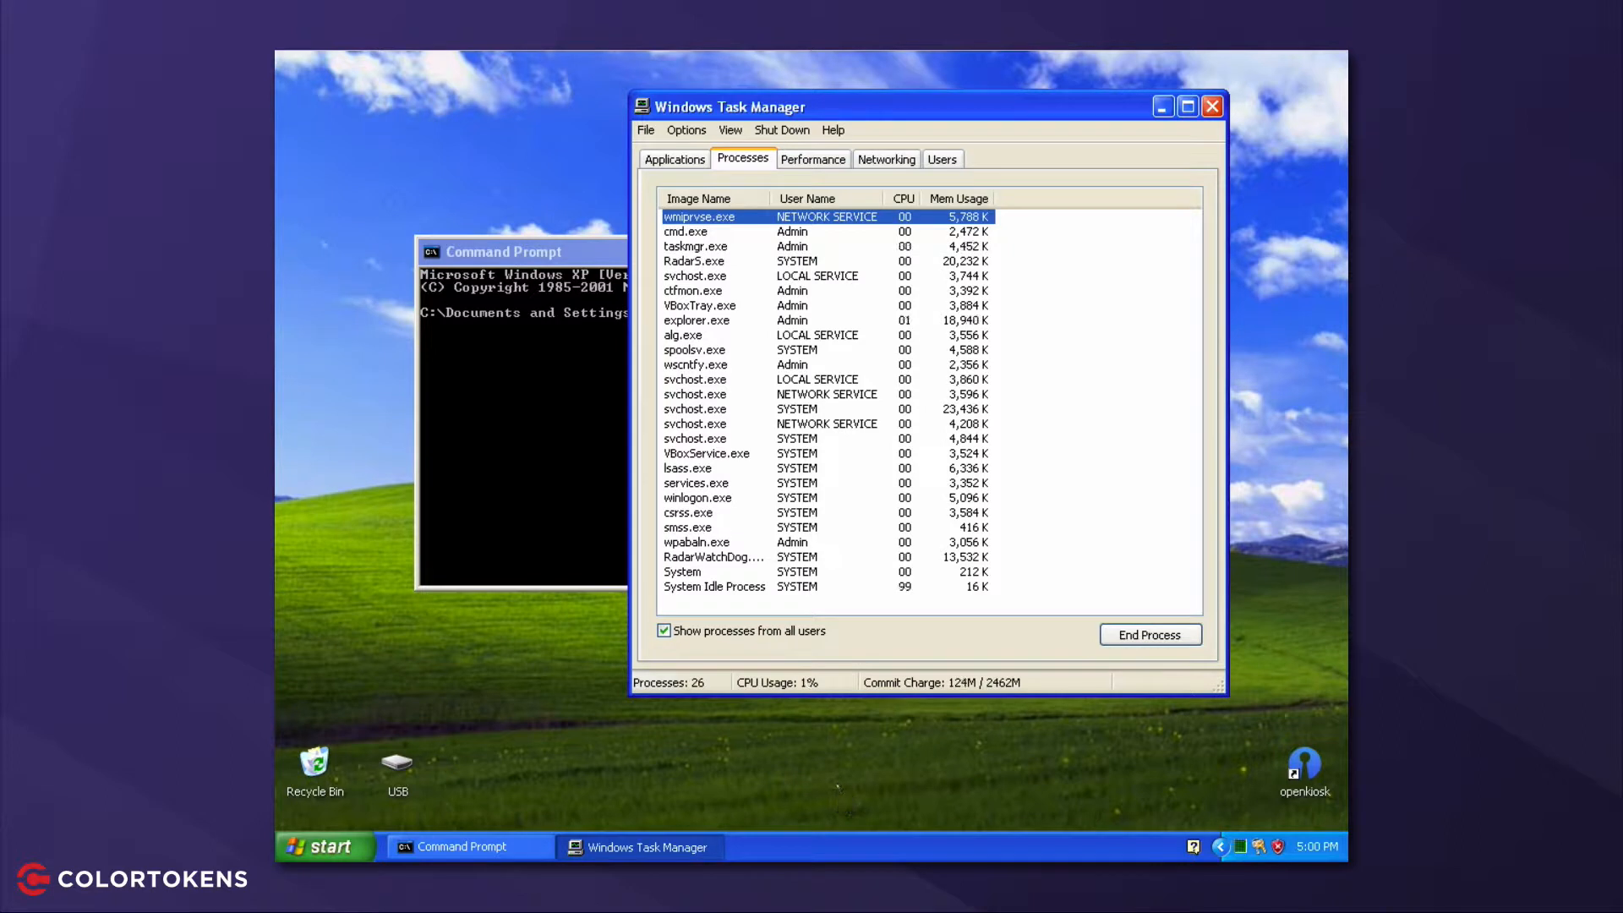
click(1212, 106)
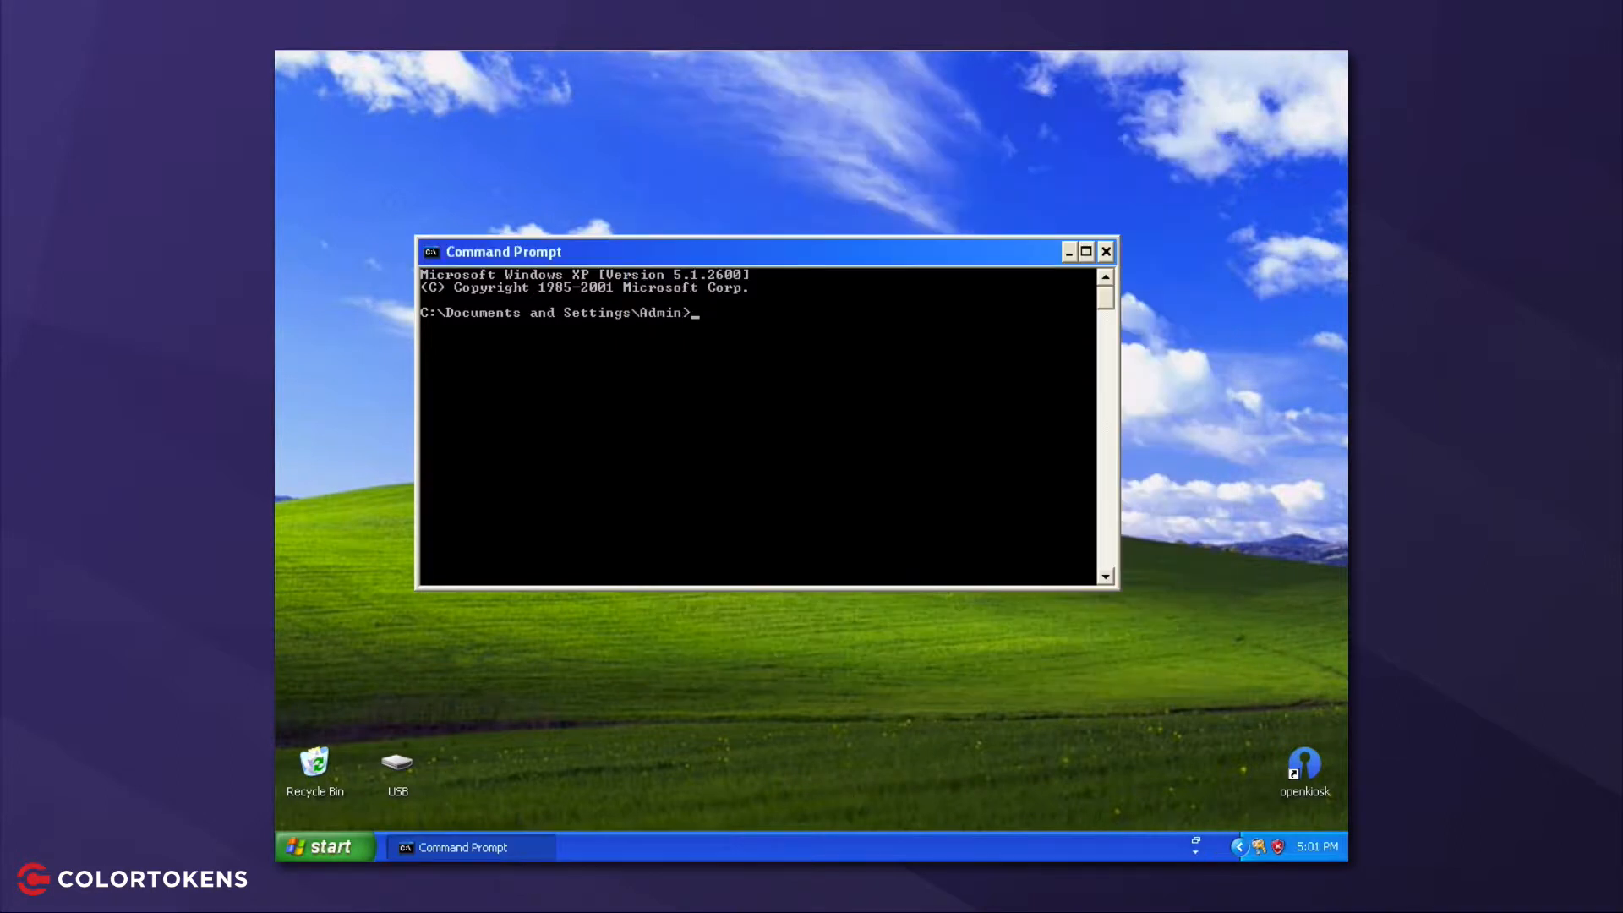
Open the USB drive from the desktop and run sniffer-install.
double_click(396, 762)
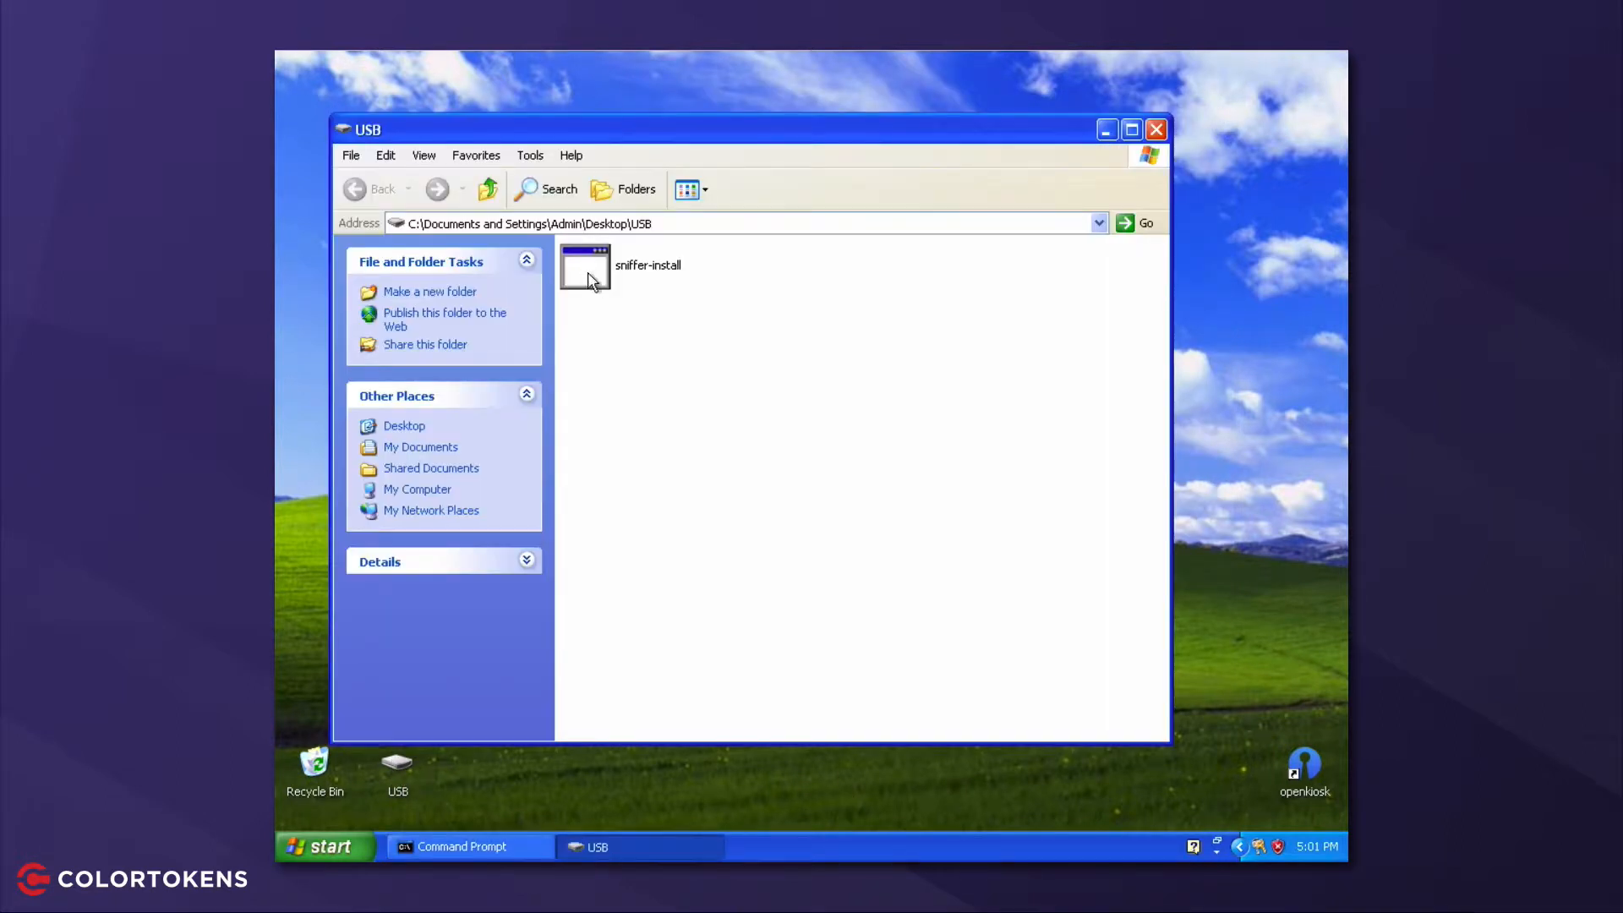
double_click(585, 267)
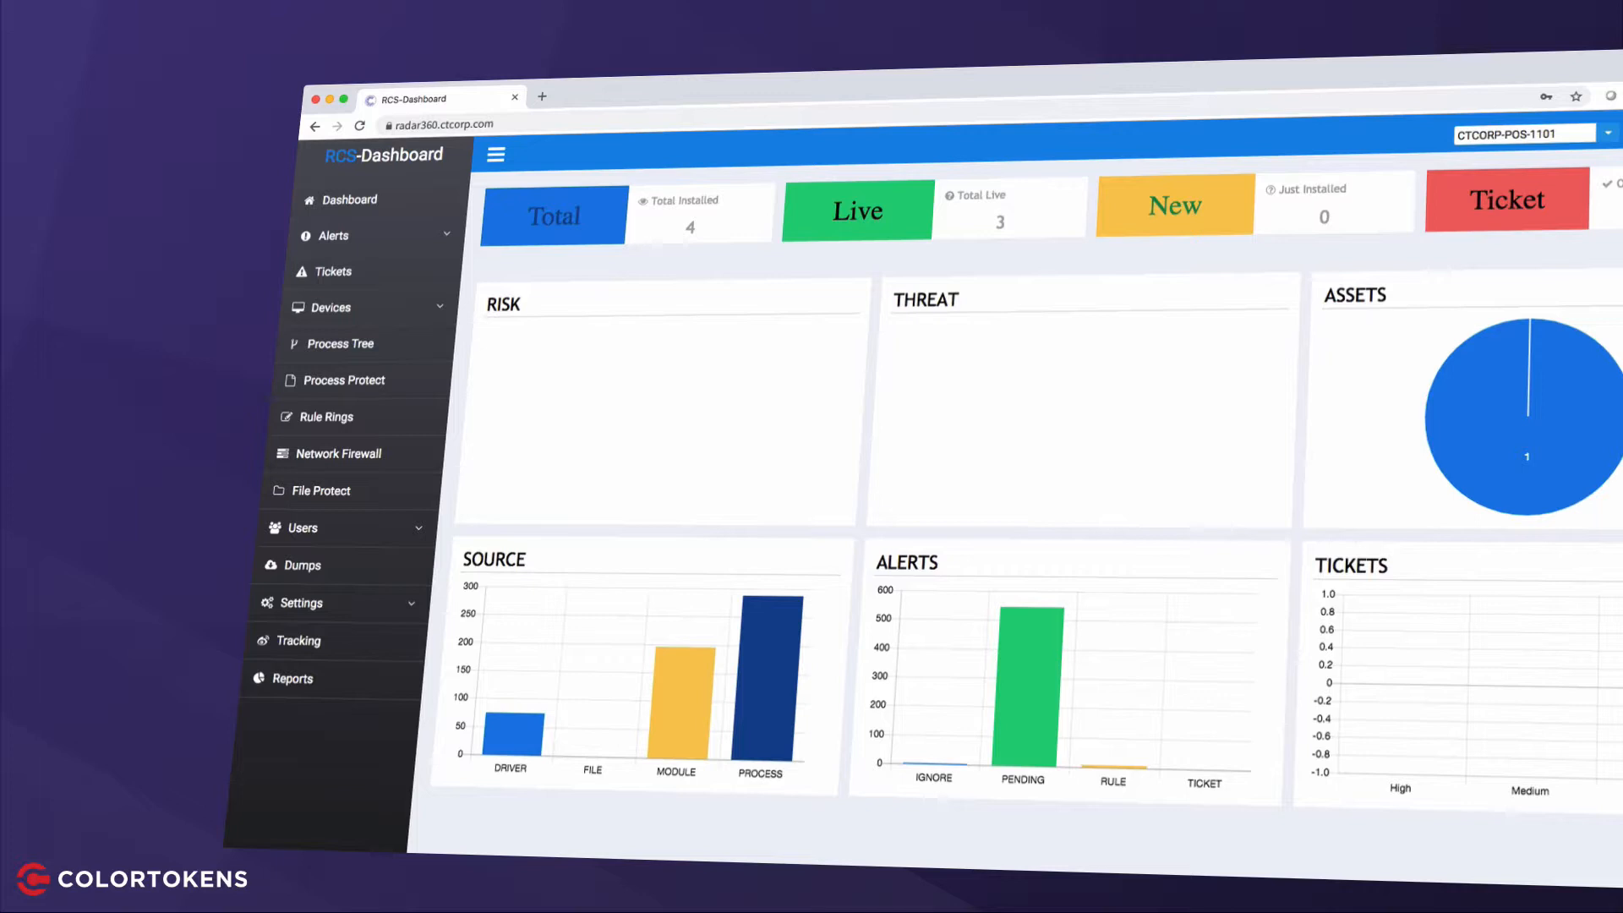
Show the Process Tree listing CTCORP-POS-1101's 24 running processes.
click(341, 342)
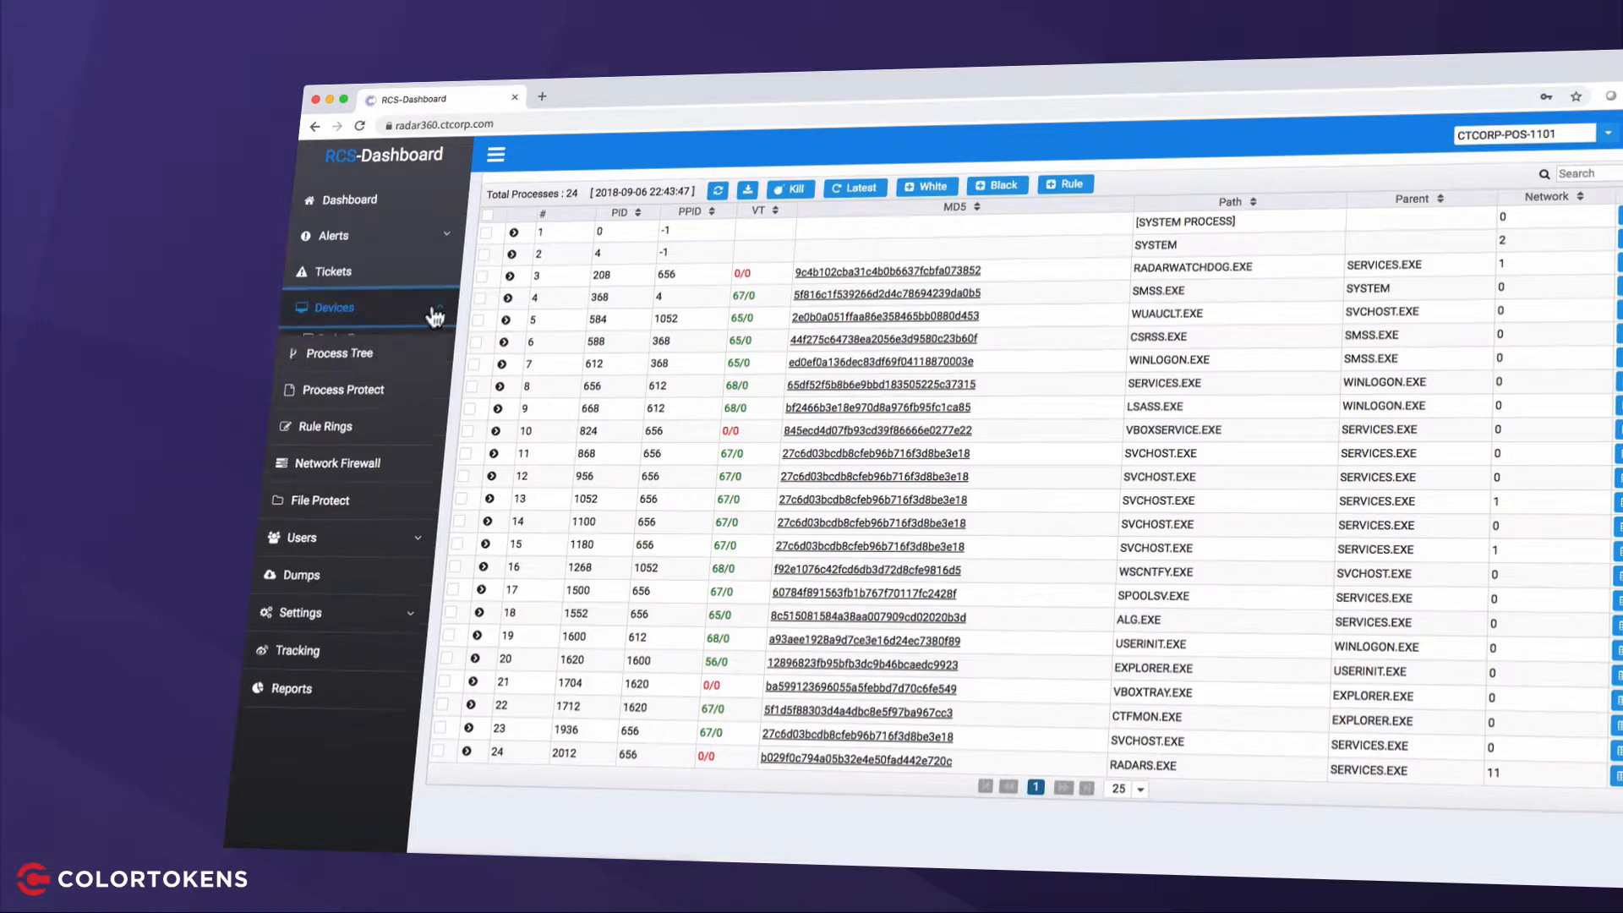
Add all of CTCORP-POS-1101's running processes to the whitelist and view the 80-entry path whitelist.
click(333, 308)
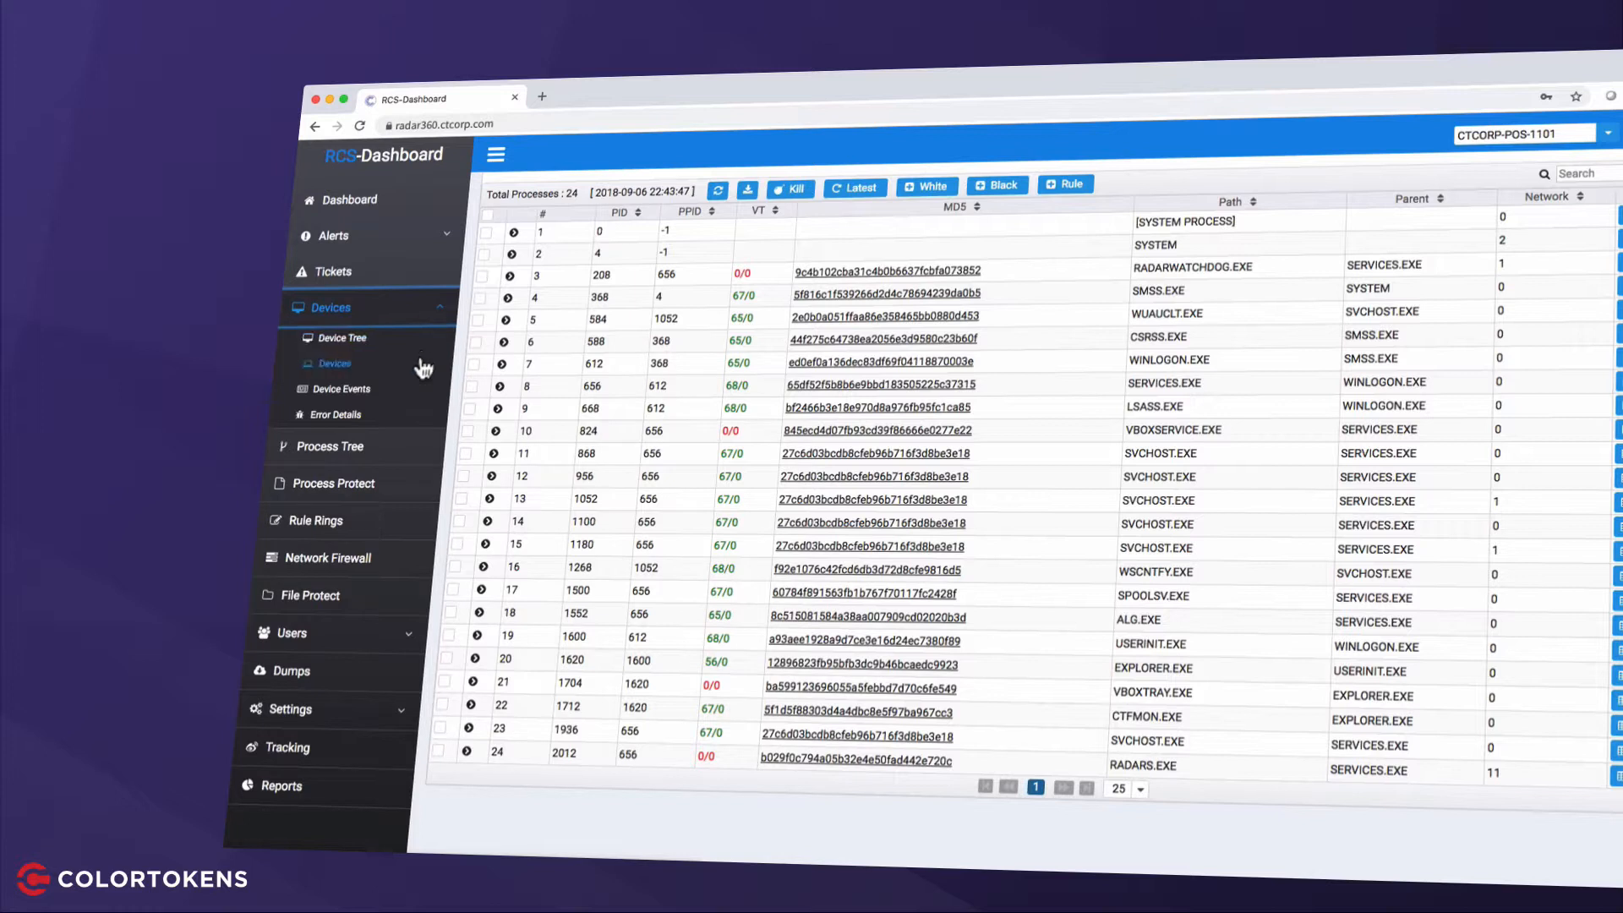
click(333, 363)
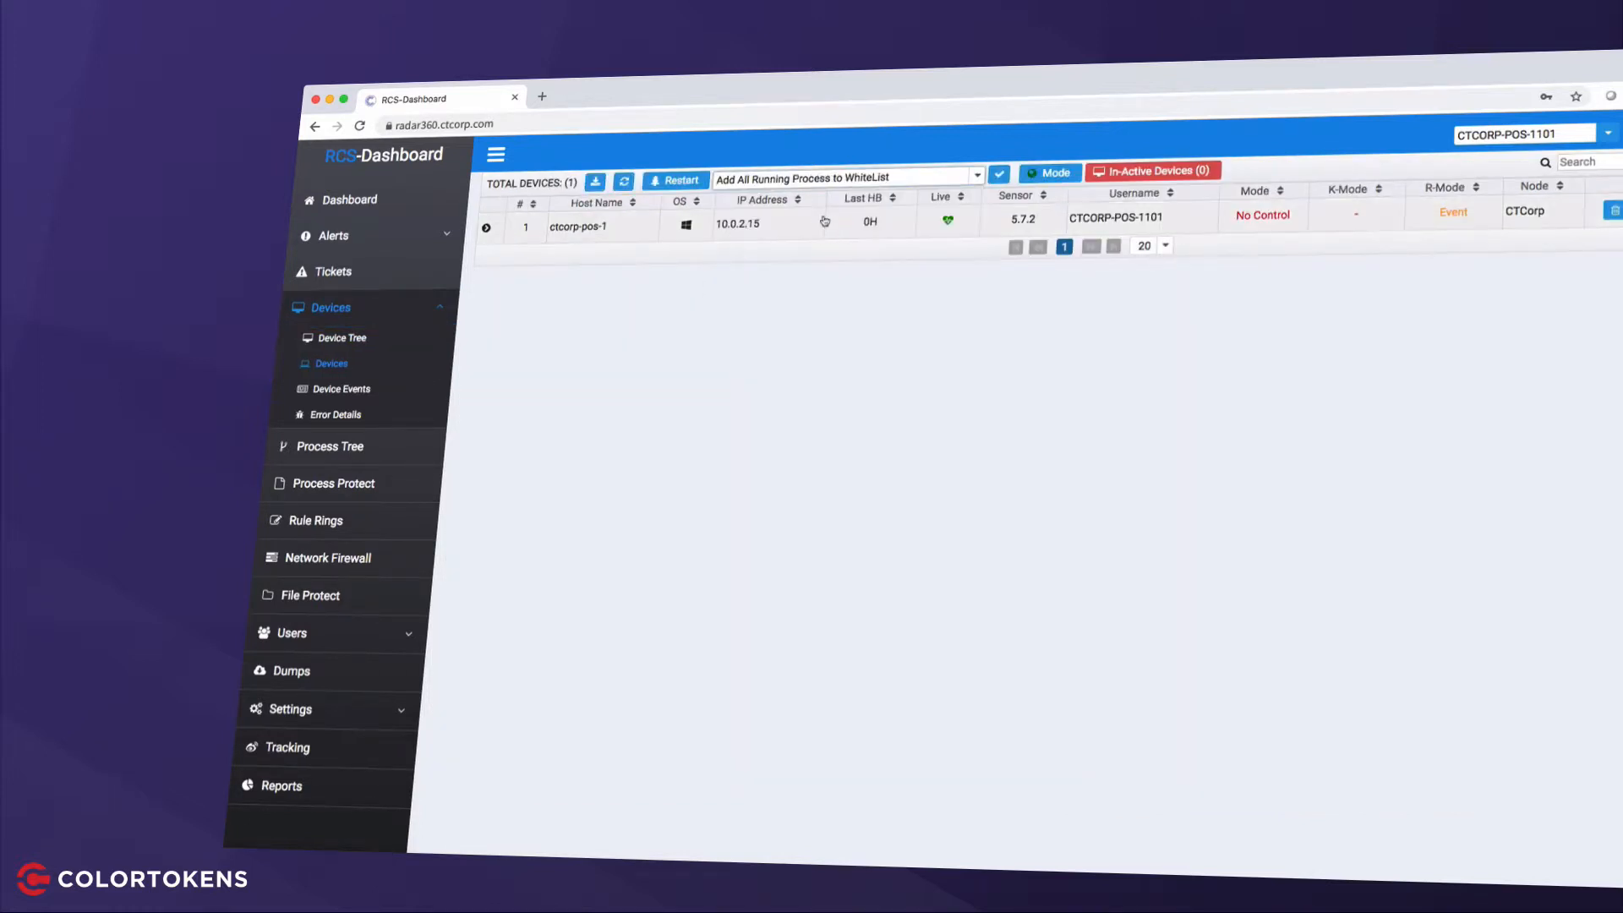
click(996, 173)
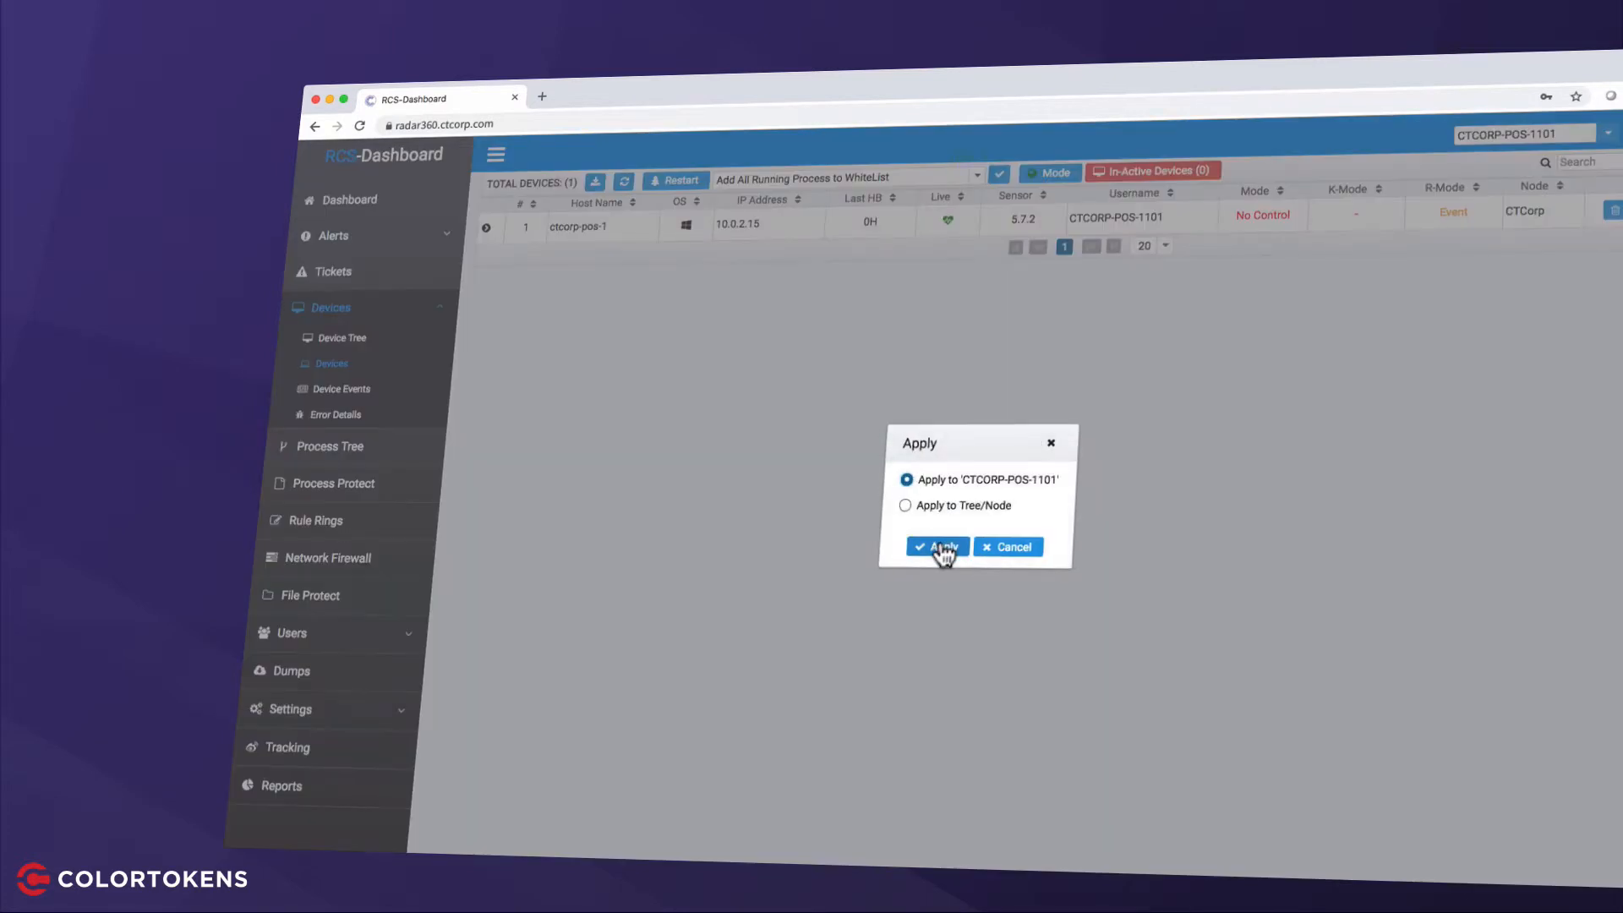
click(935, 547)
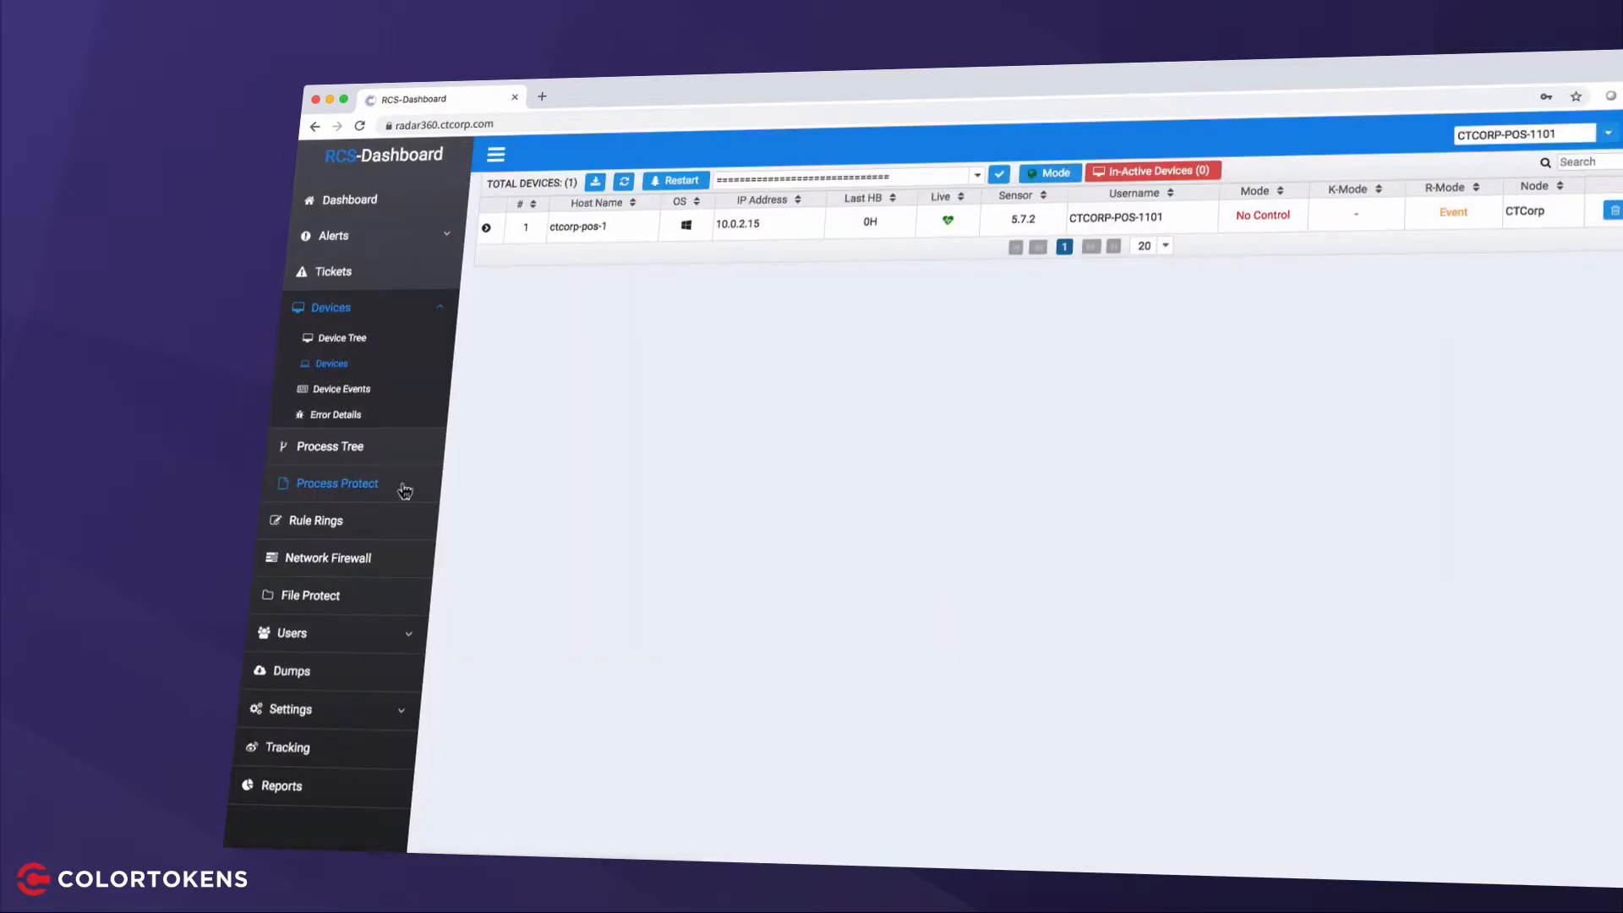
click(337, 483)
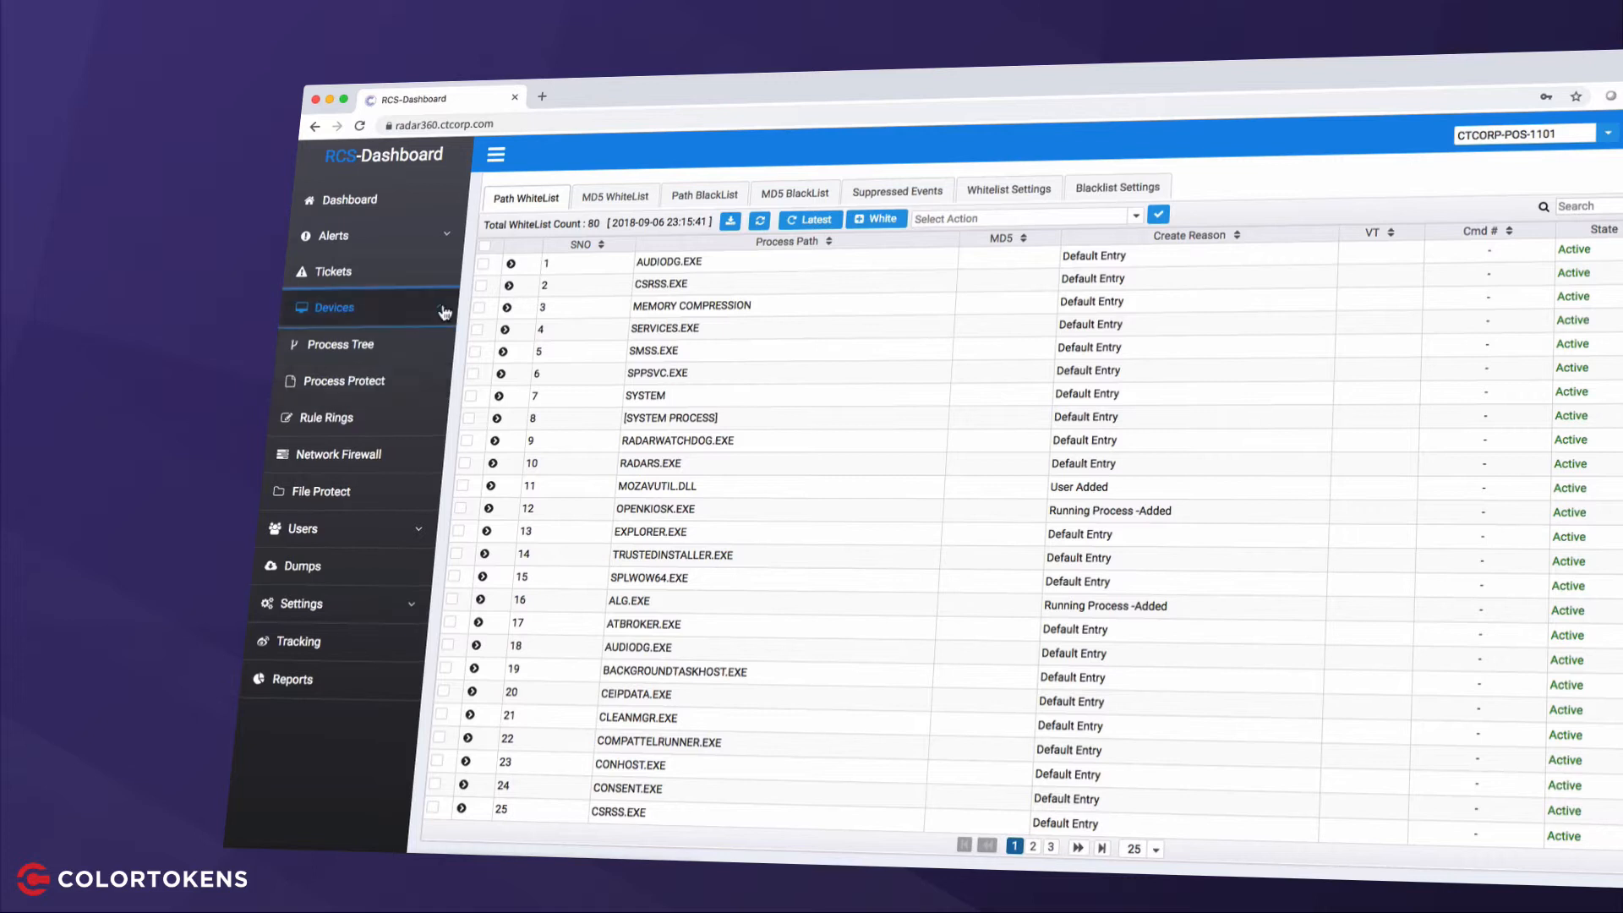
Apply White List Based Block Mode to CTCORP-POS-1101, then exit the kiosk with the admin password.
click(333, 306)
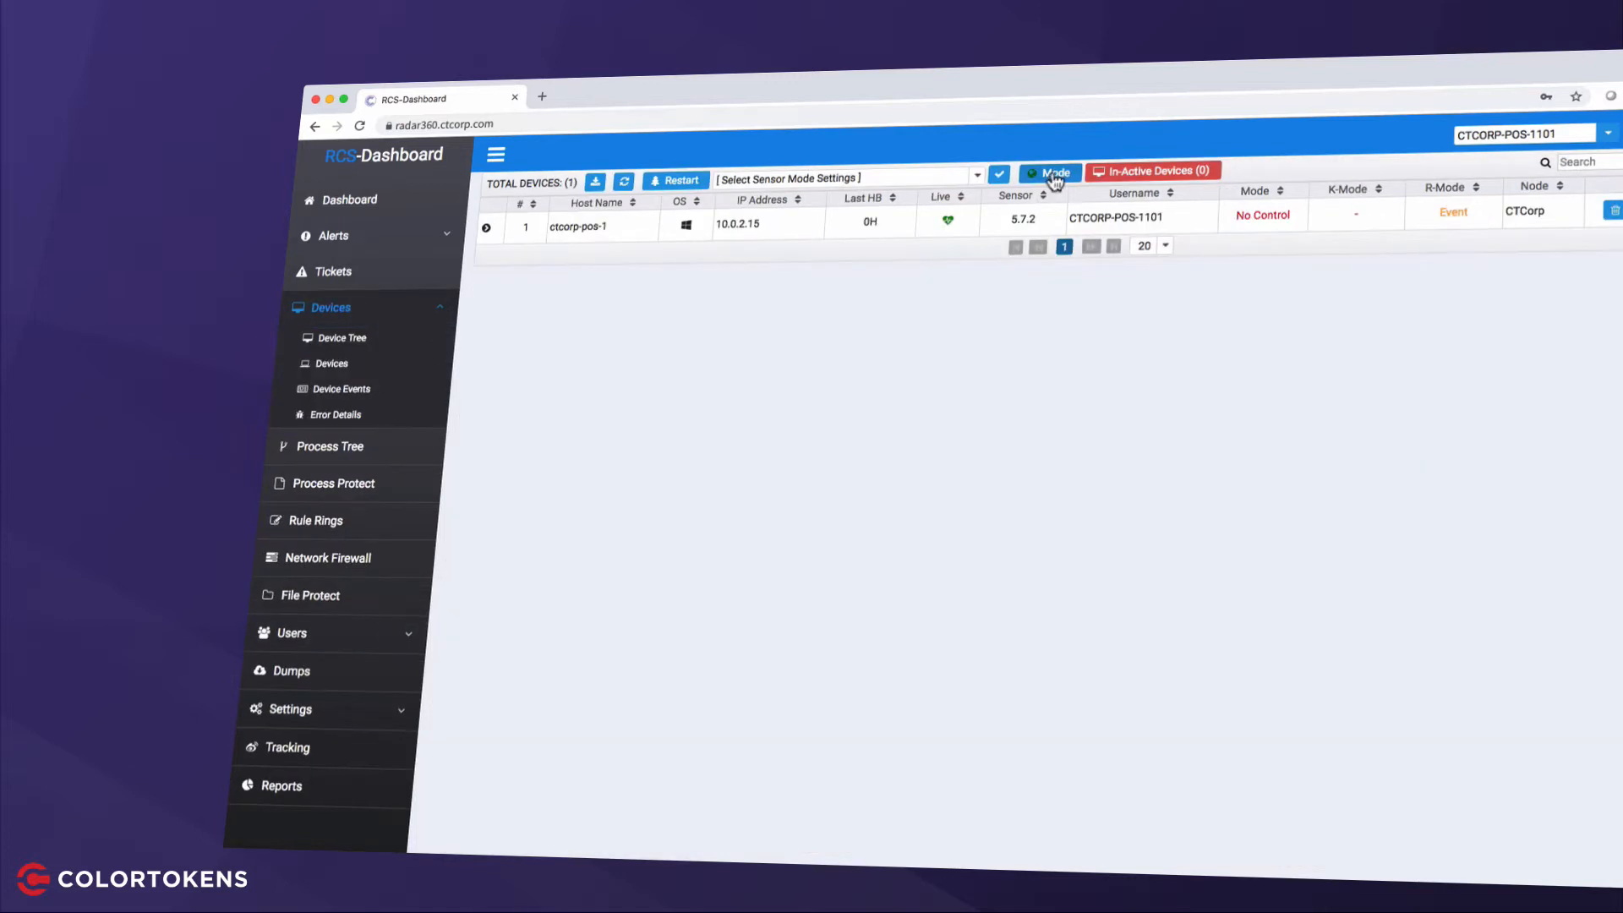
click(1048, 173)
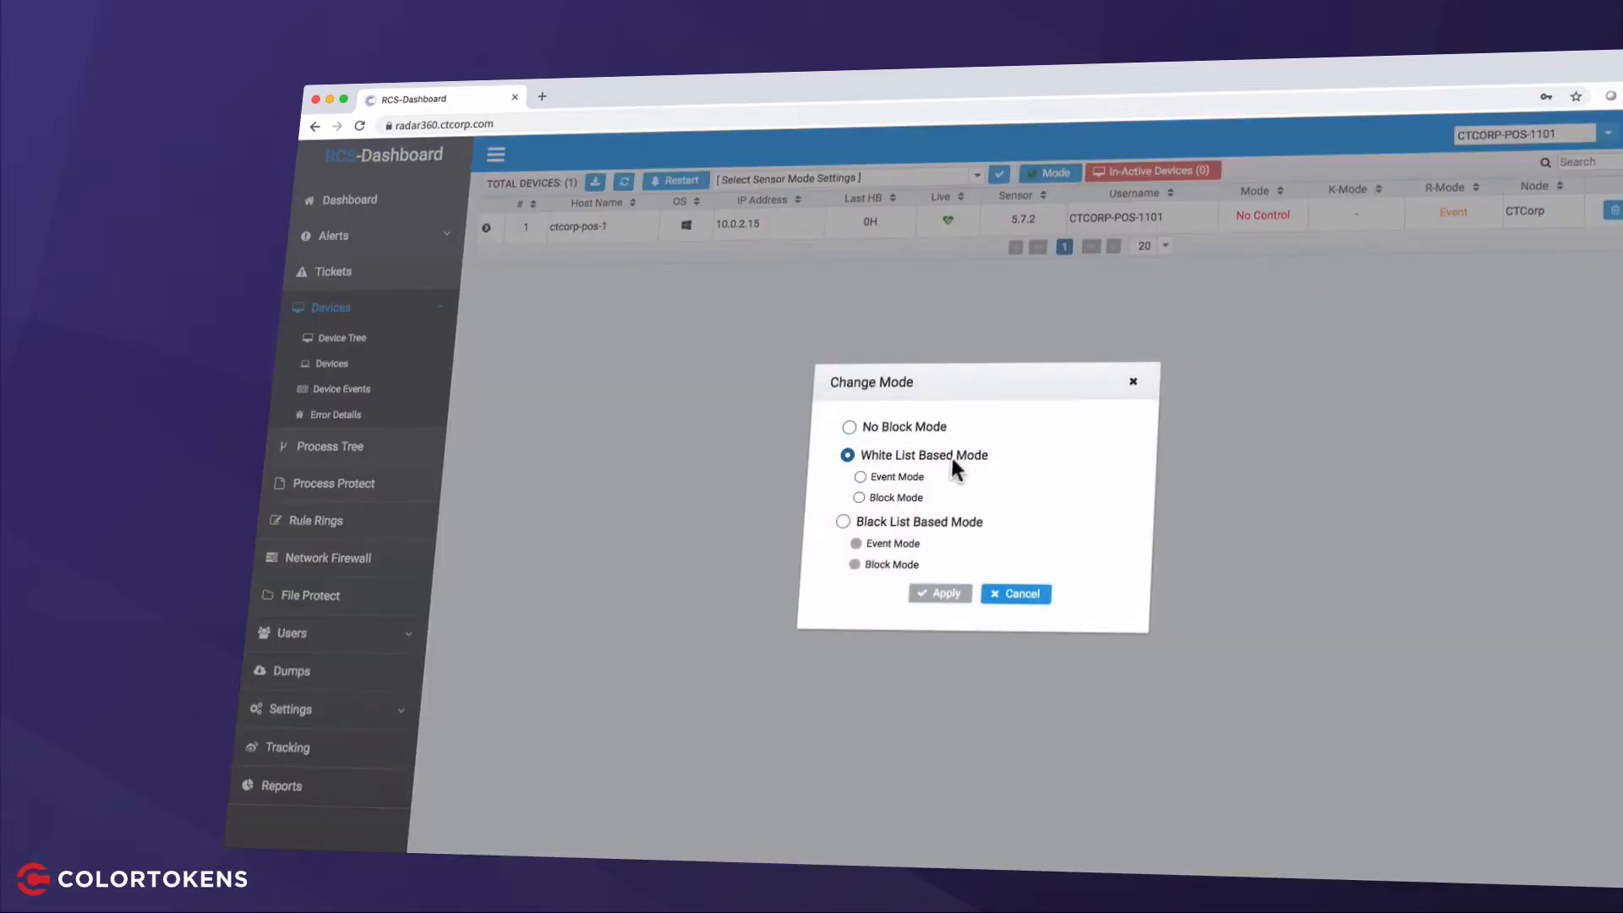
click(937, 594)
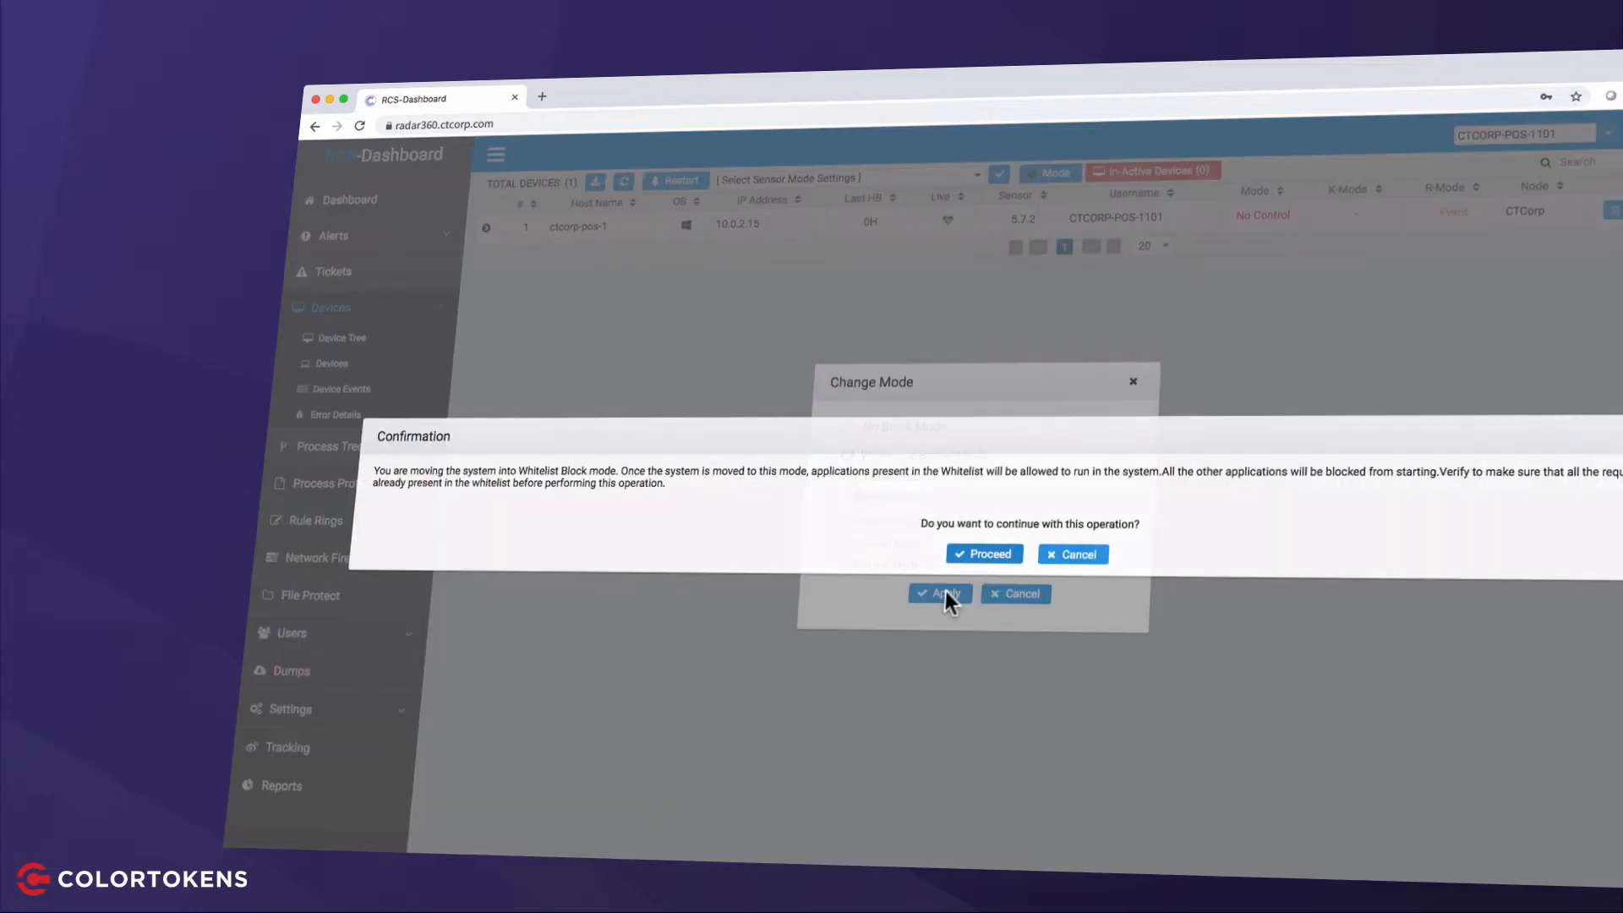
click(982, 554)
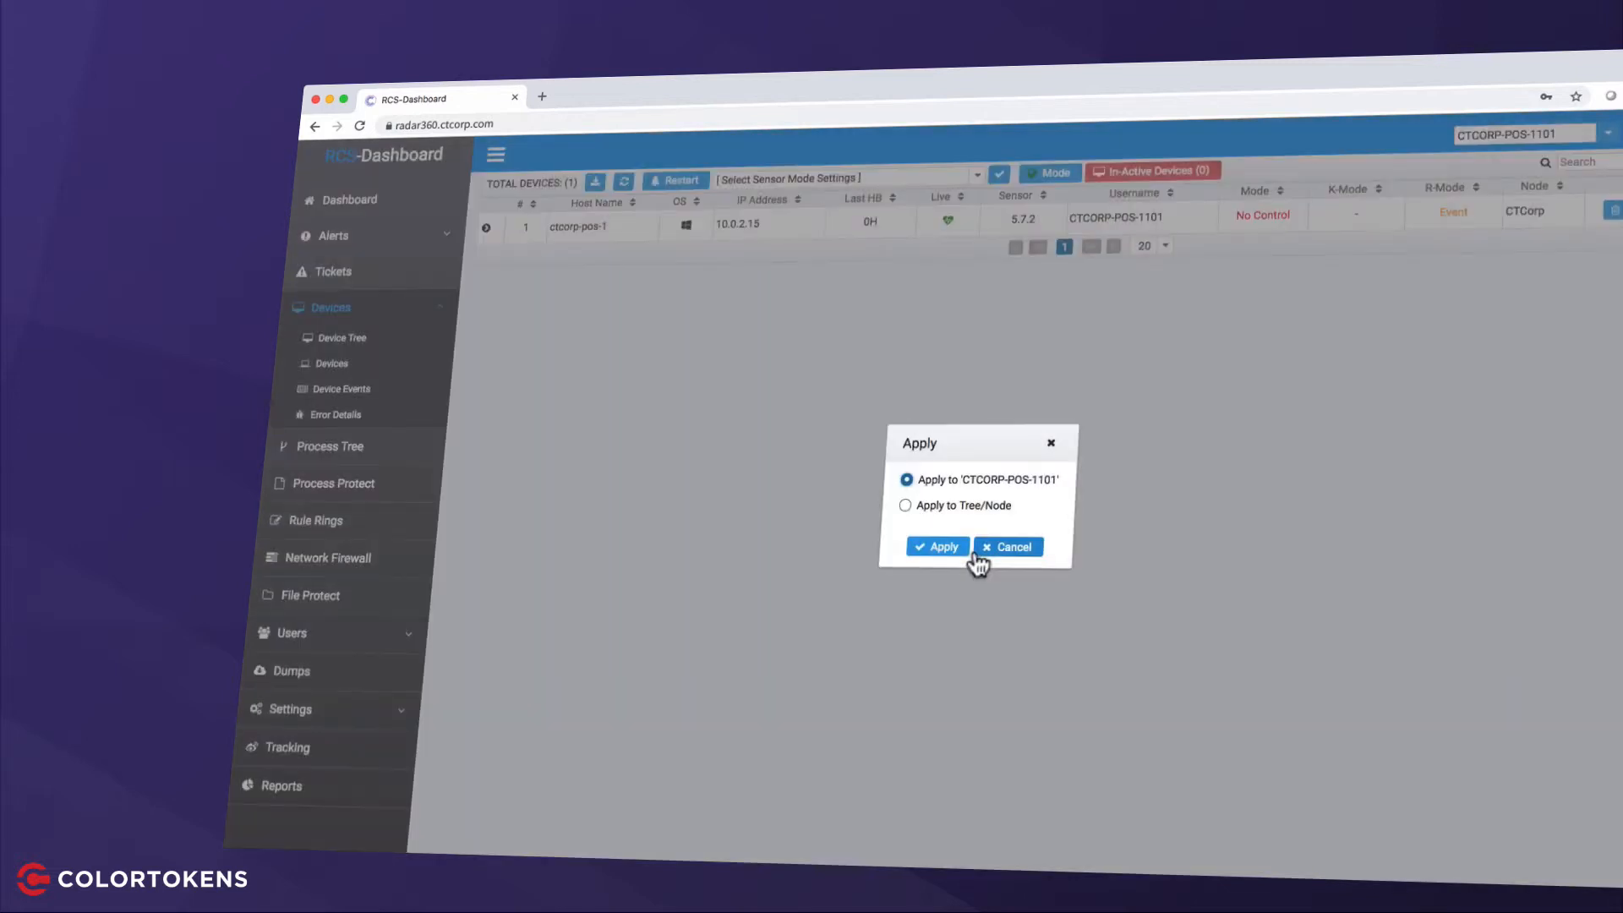
click(935, 547)
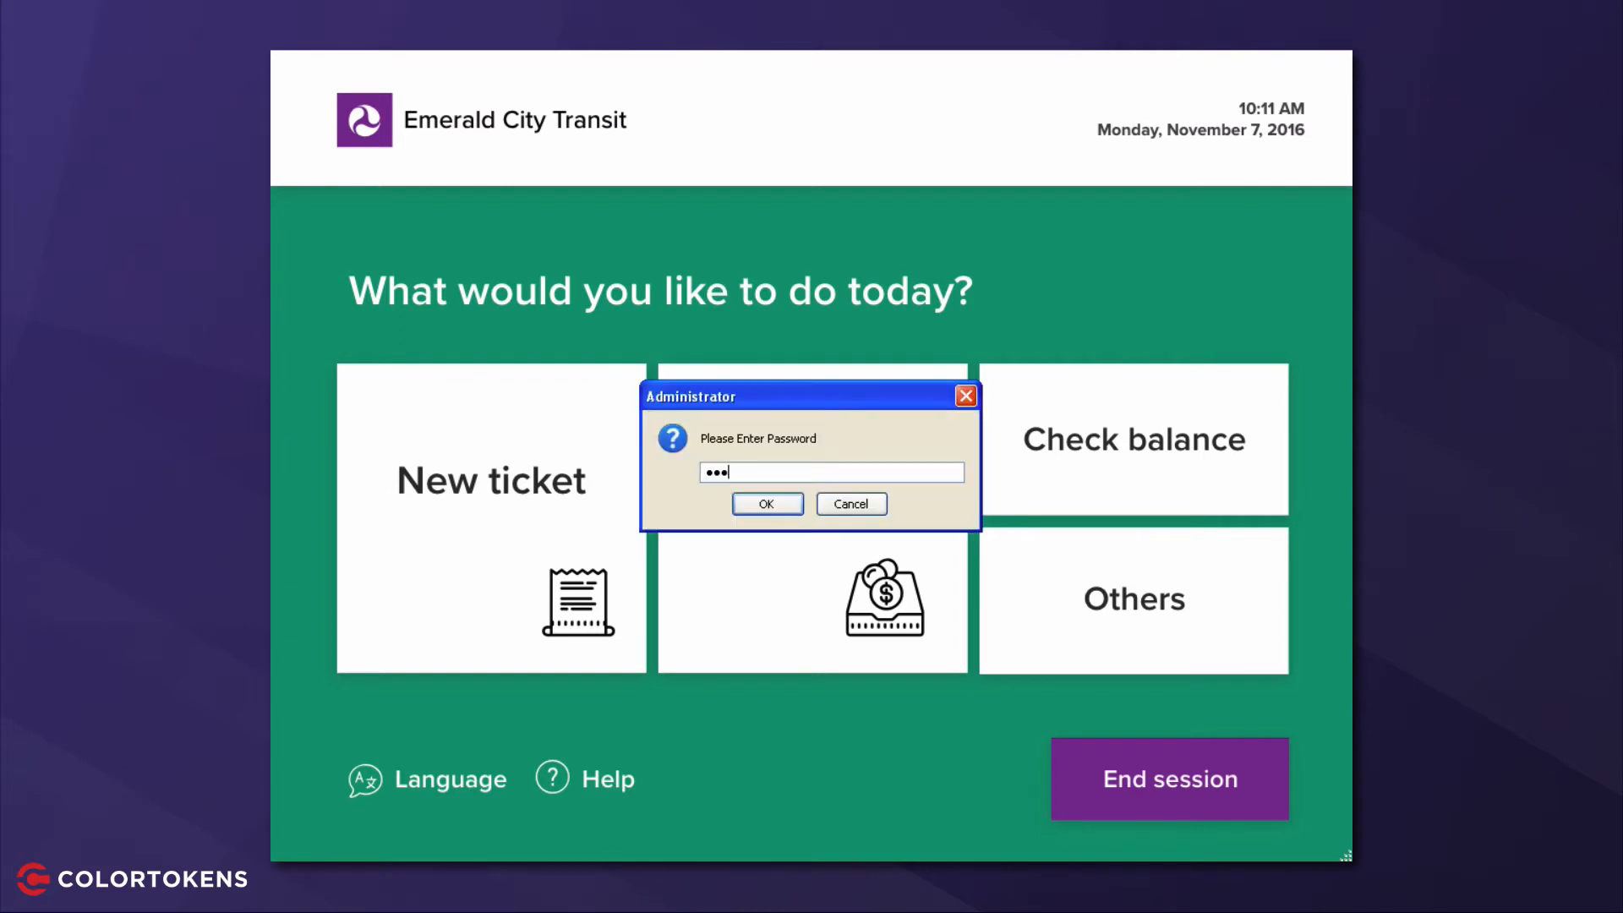
click(766, 503)
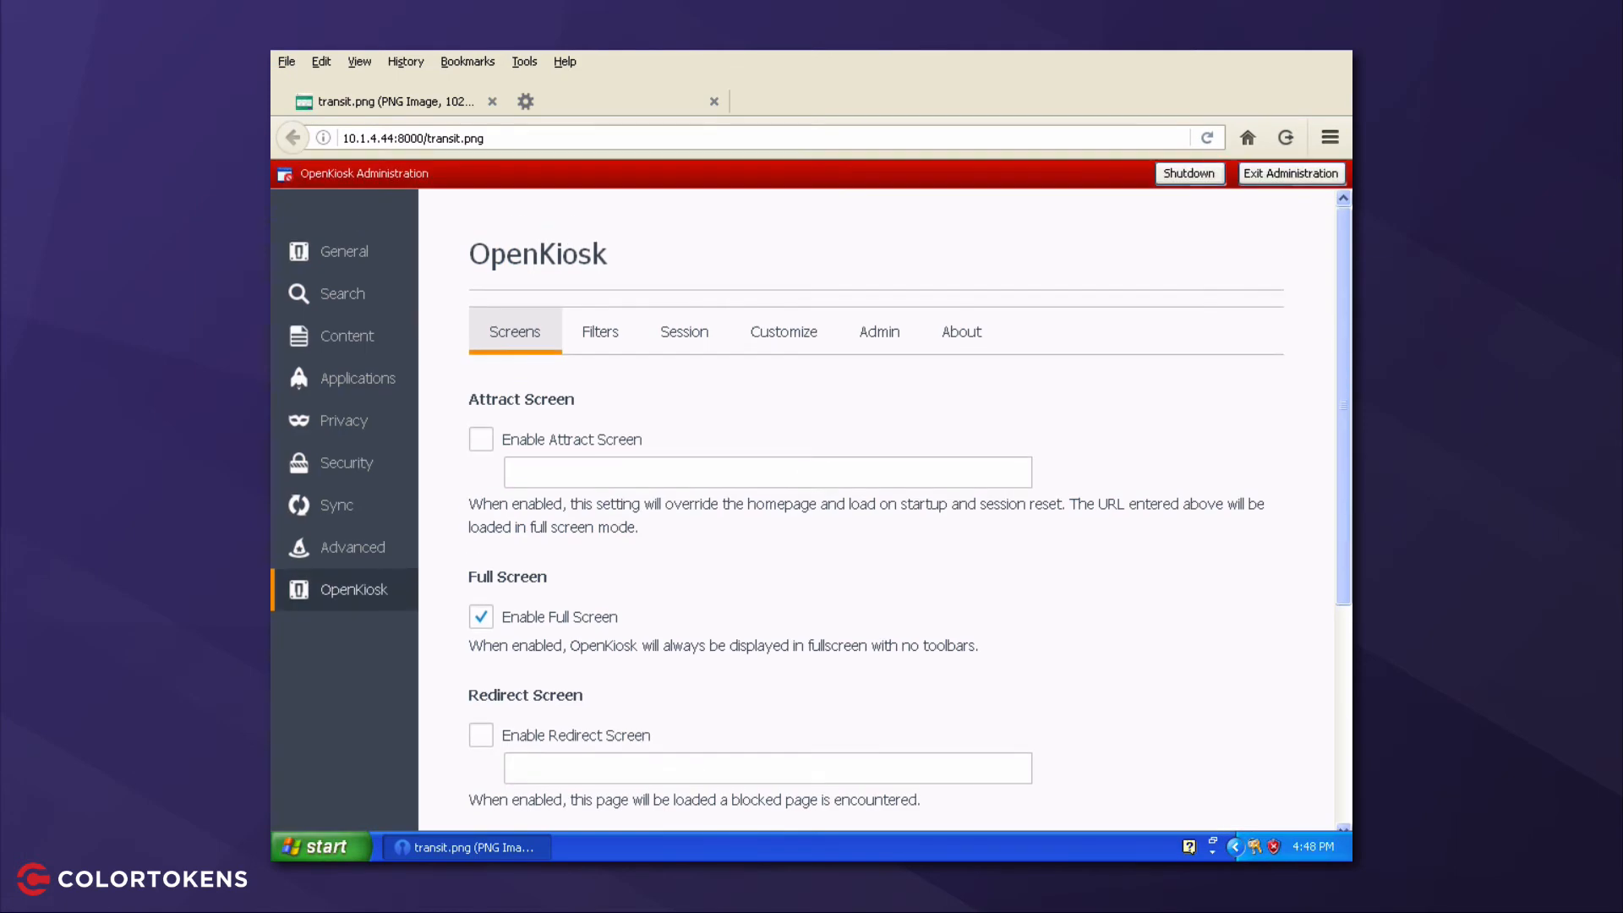
click(1290, 173)
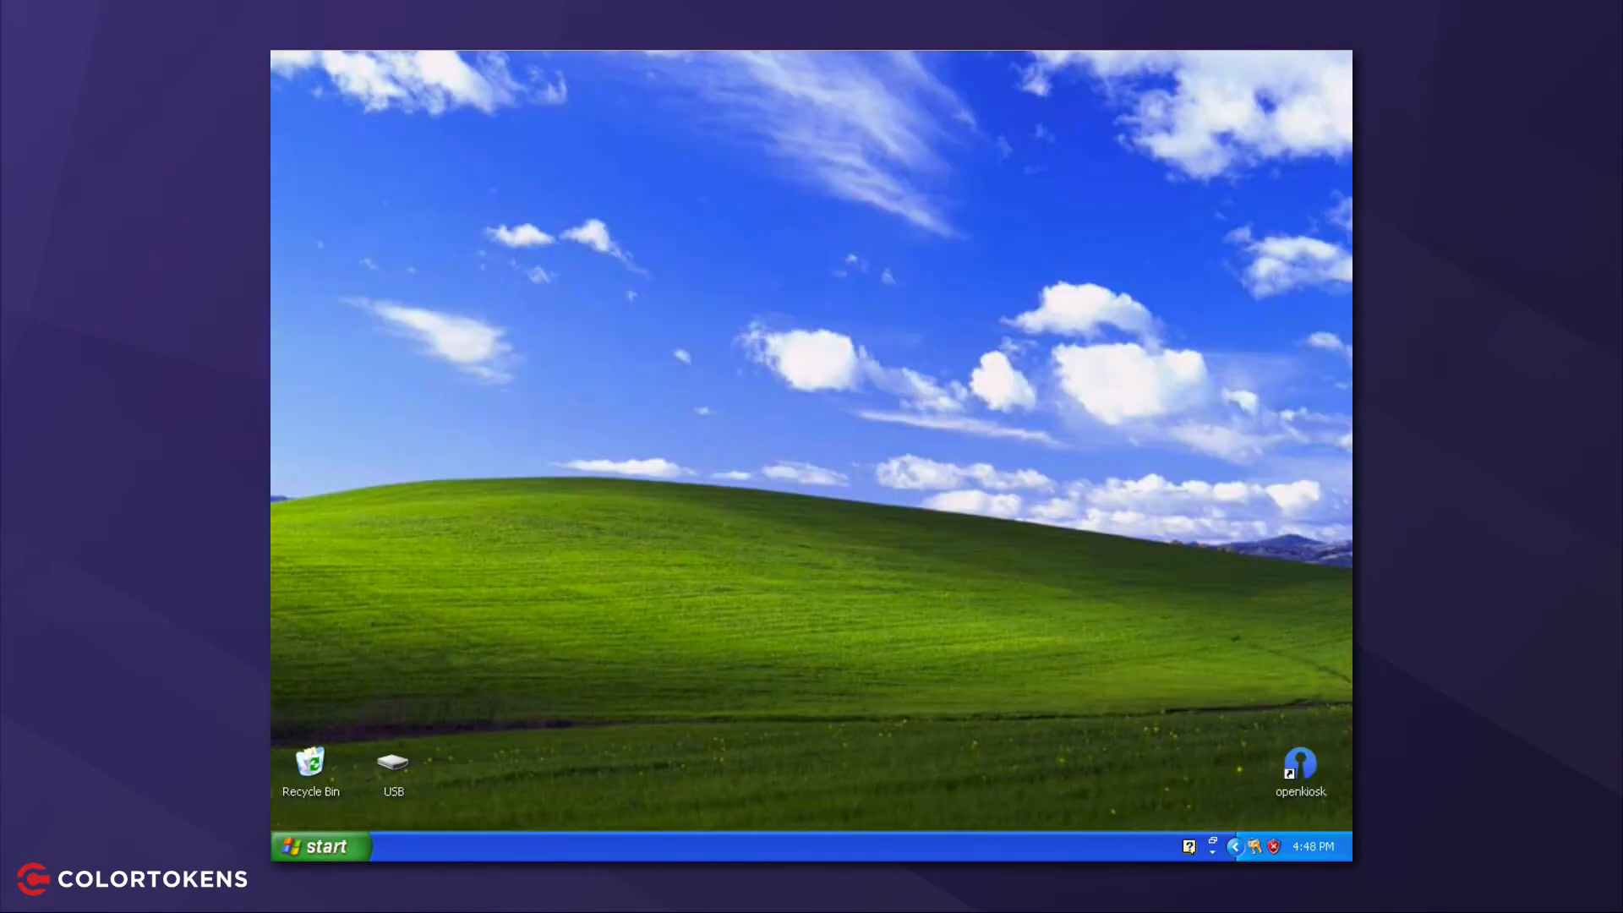
Reopen the USB drive, attempt sniffer-install, and bring up the Start menu.
double_click(393, 766)
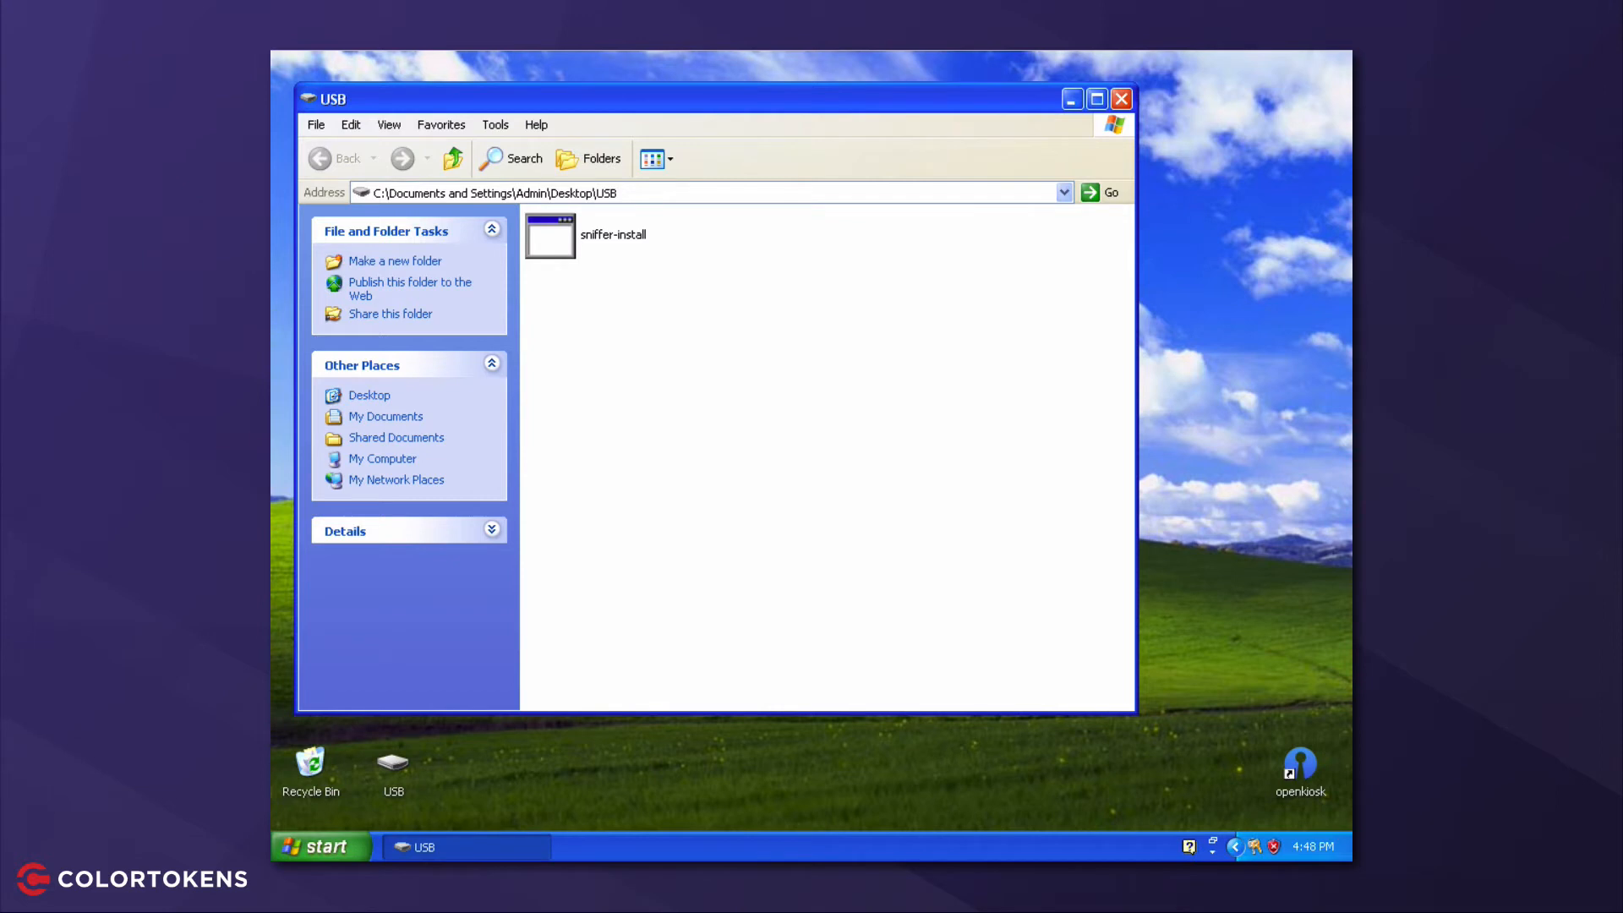
click(550, 236)
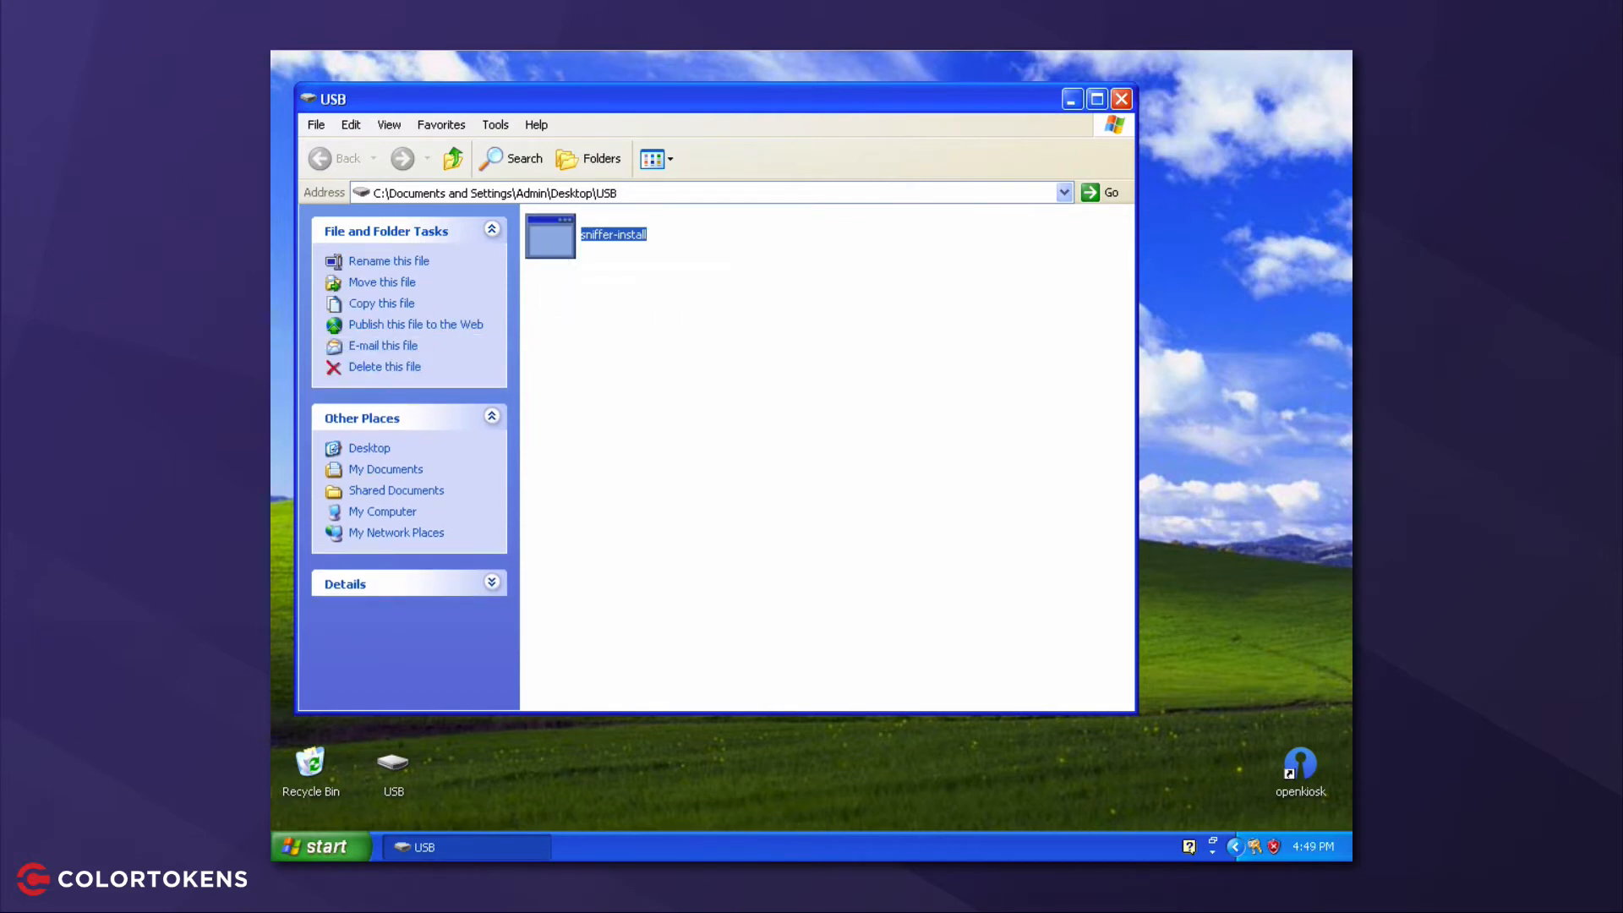
click(321, 845)
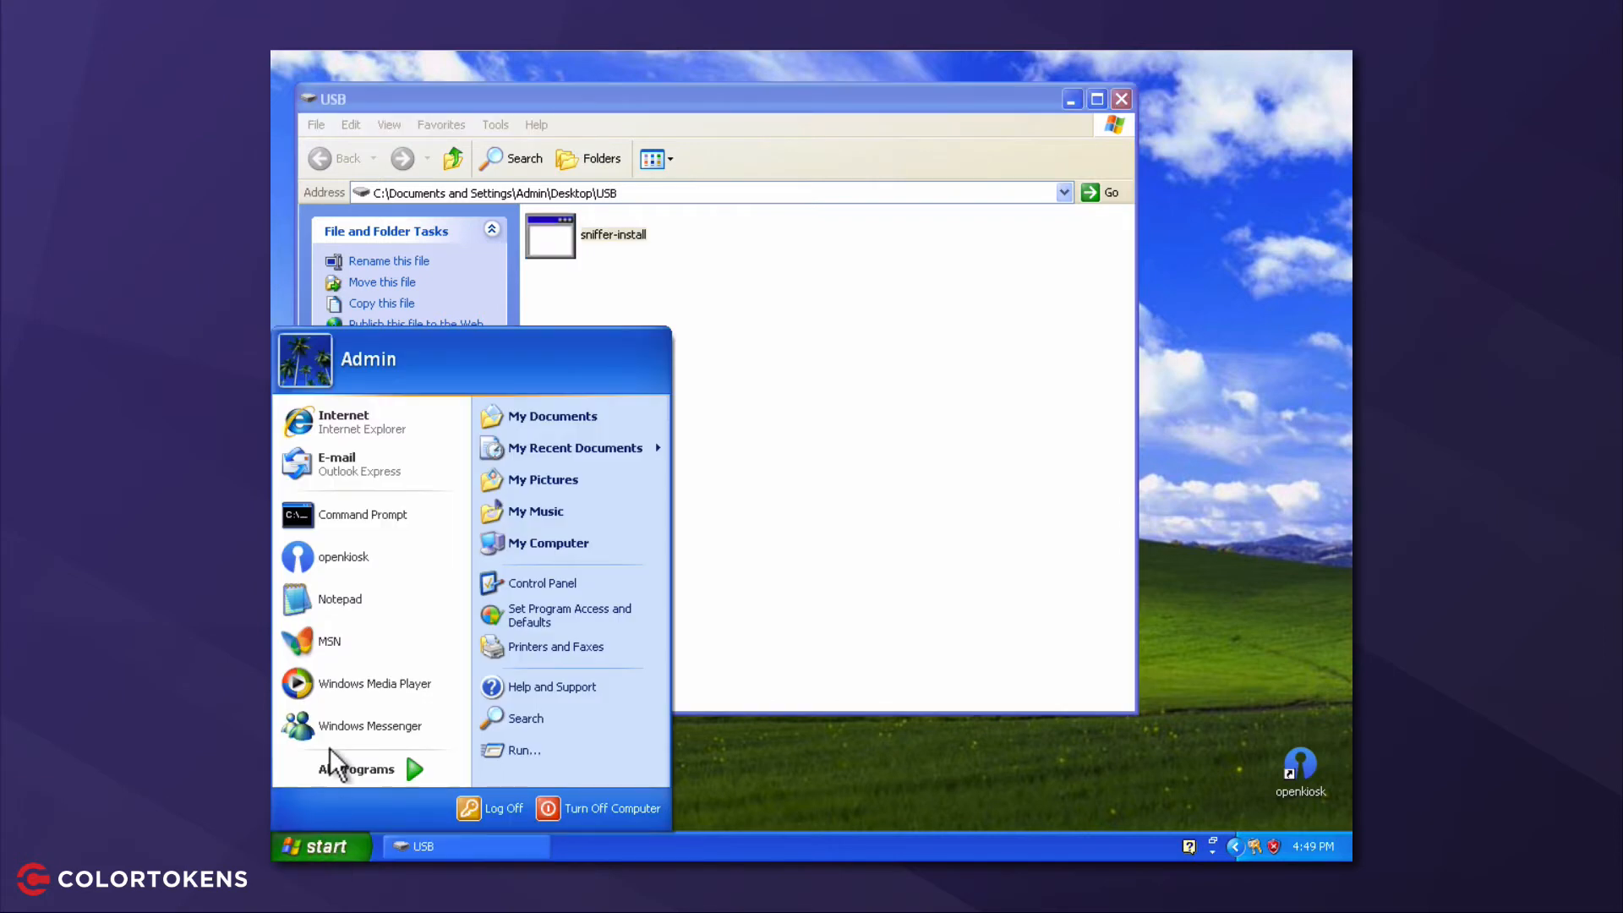